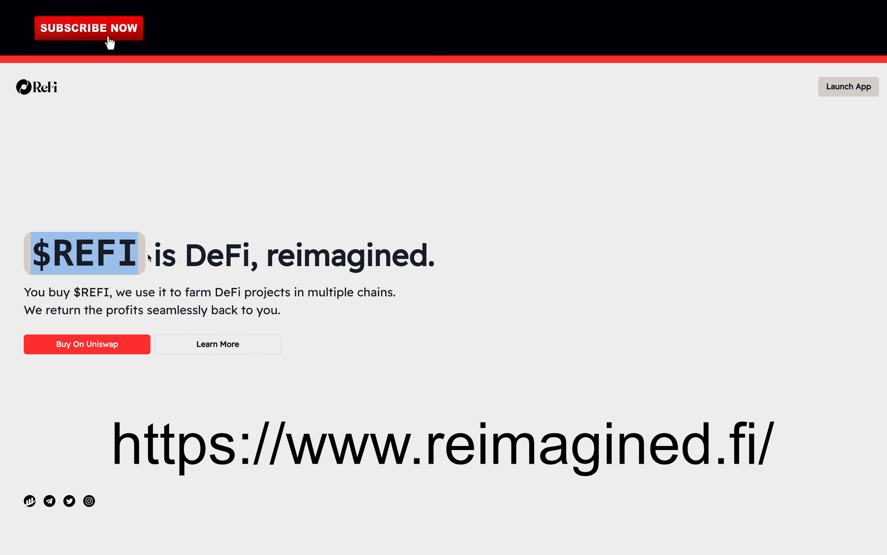
Highlight the landing-page tagline about farming DeFi projects
left_click_drag(148, 255, 439, 254)
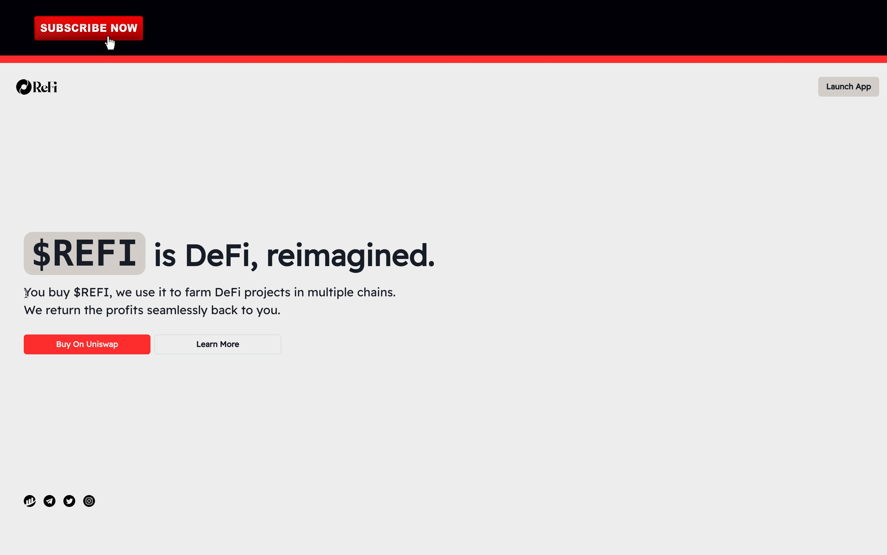
left_click_drag(24, 292, 280, 311)
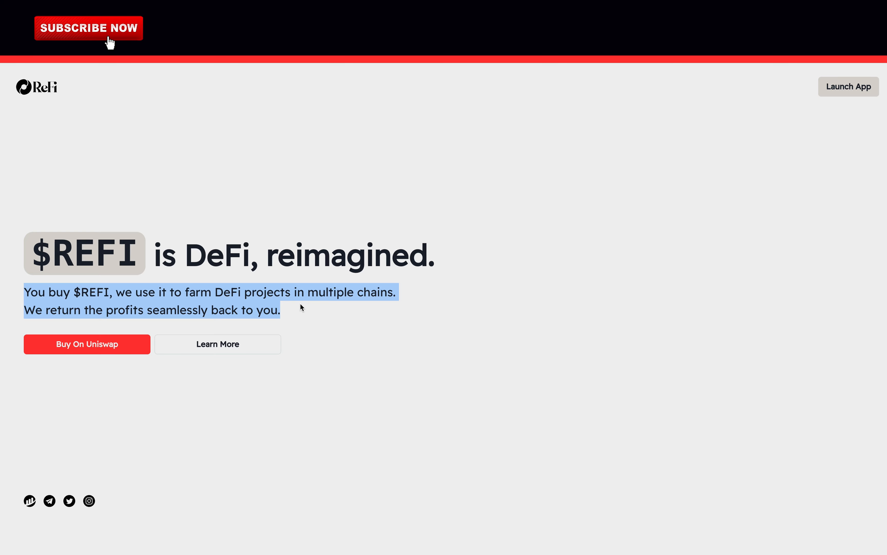
mouse_move(87, 351)
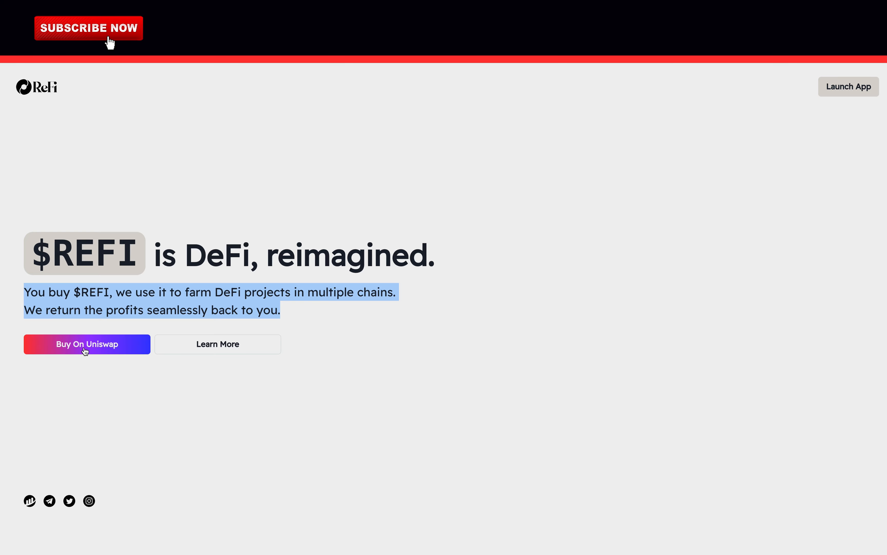
Launch Buy On Uniswap, pass the slippage notice, import REFI into the ETH swap, and return to ReFi
left_click(87, 344)
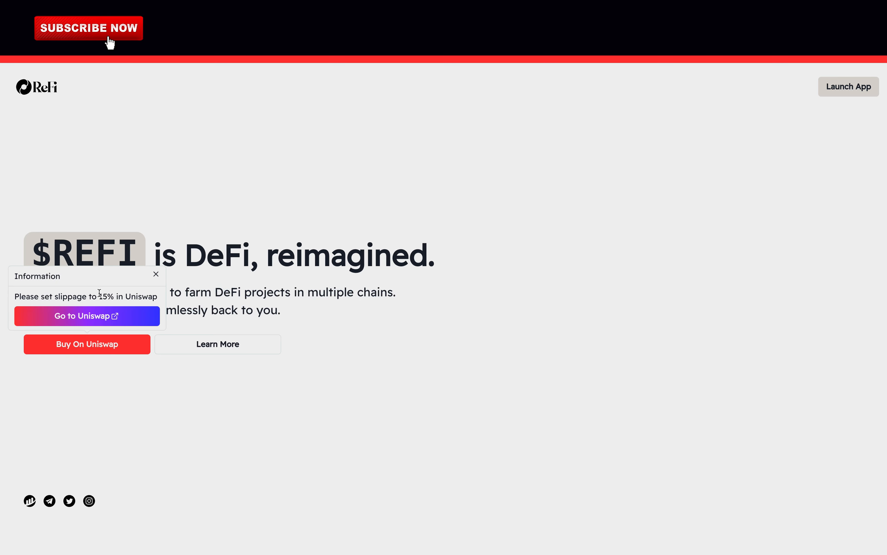
double_click(105, 296)
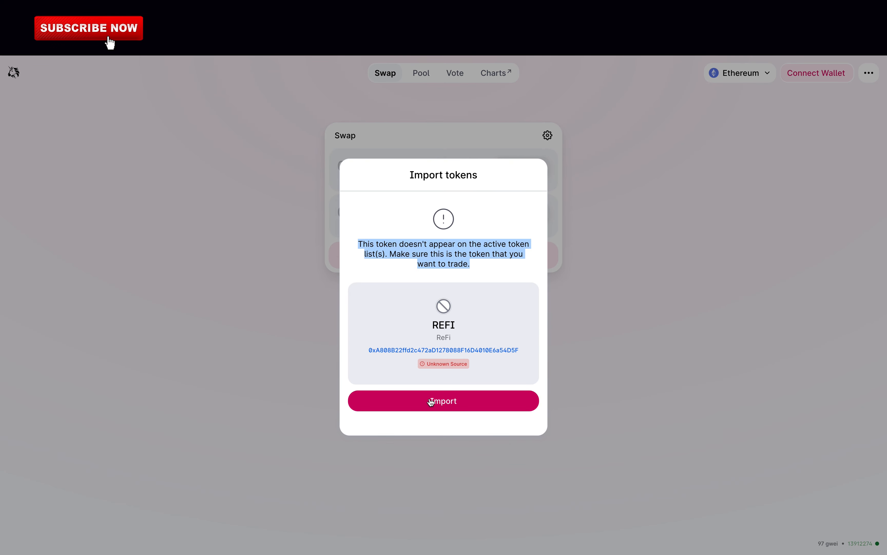
left_click(443, 400)
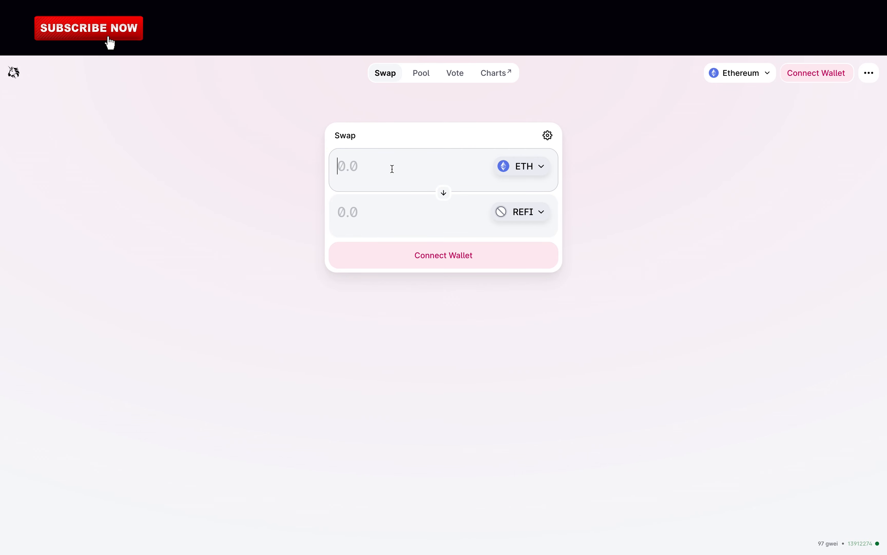
type("1")
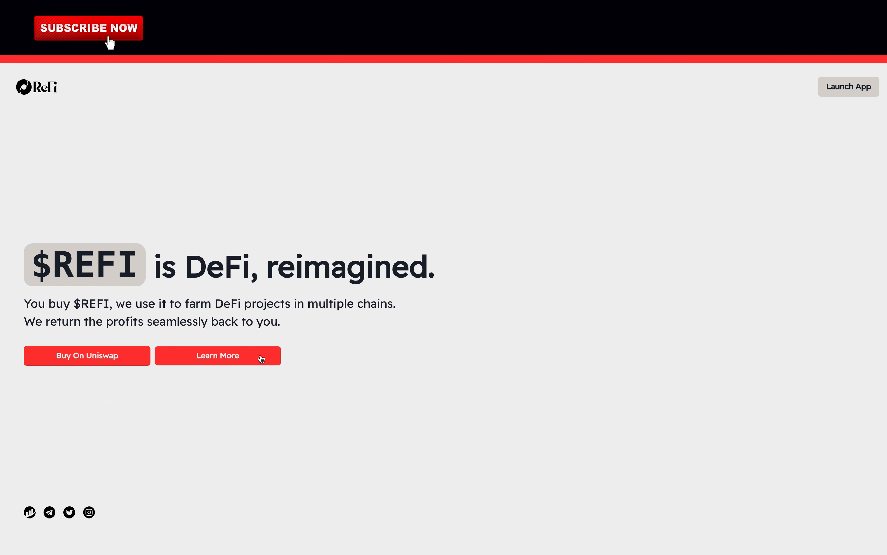
Jump to Learn More, highlight the Motivation paragraphs, and scroll to Tokenomics and Details
left_click(217, 355)
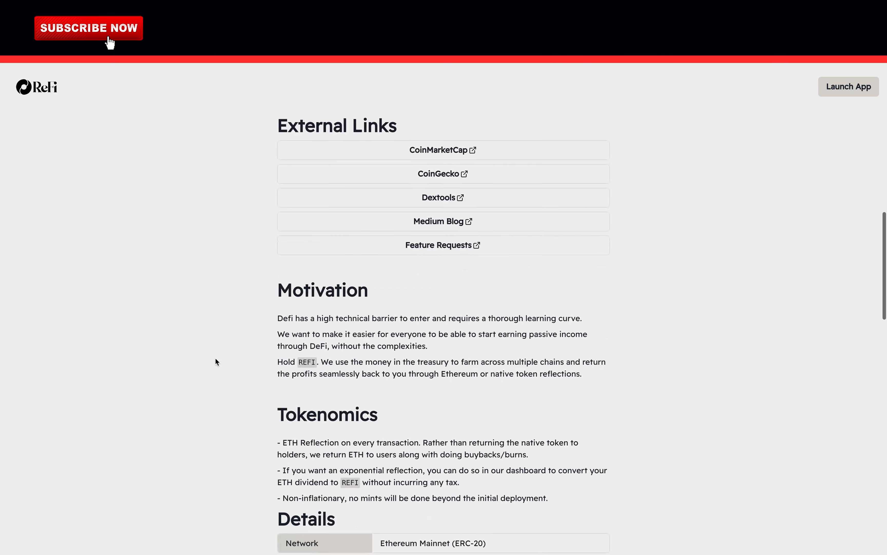
double_click(322, 289)
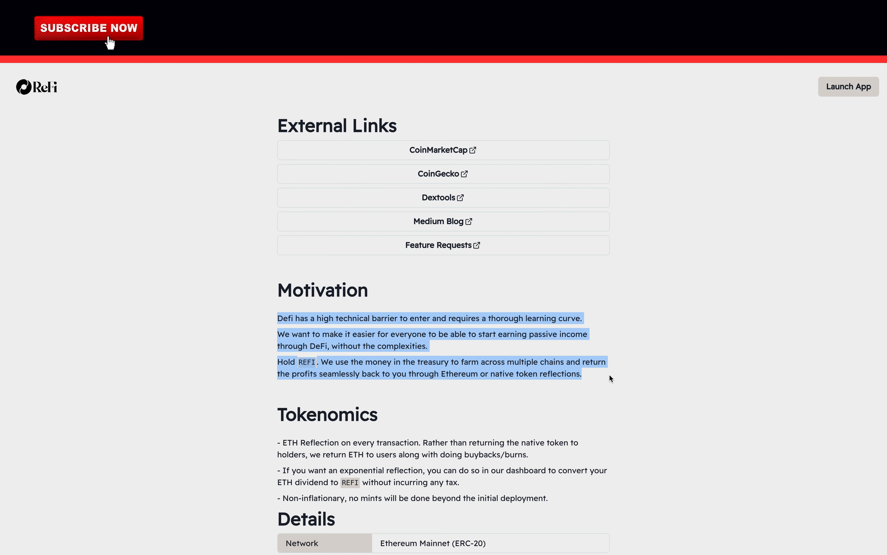
scroll("down", 3)
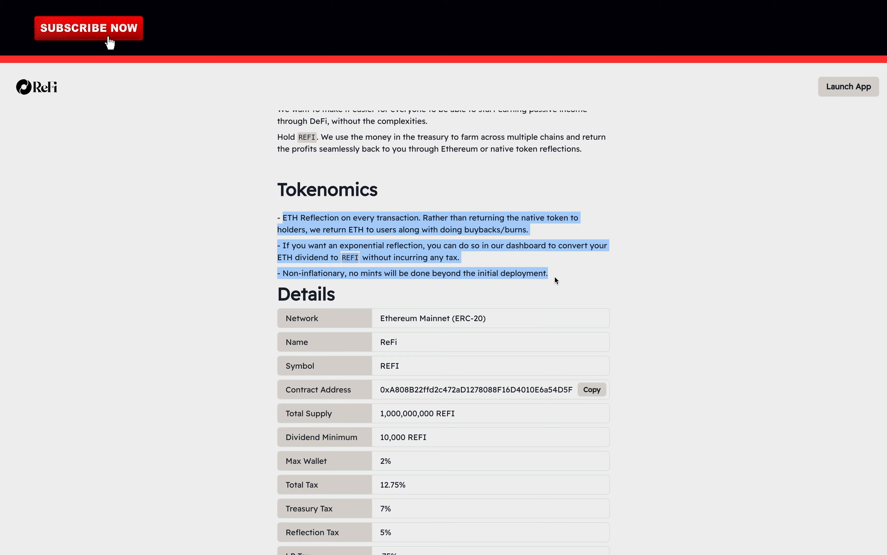
scroll("down", 3)
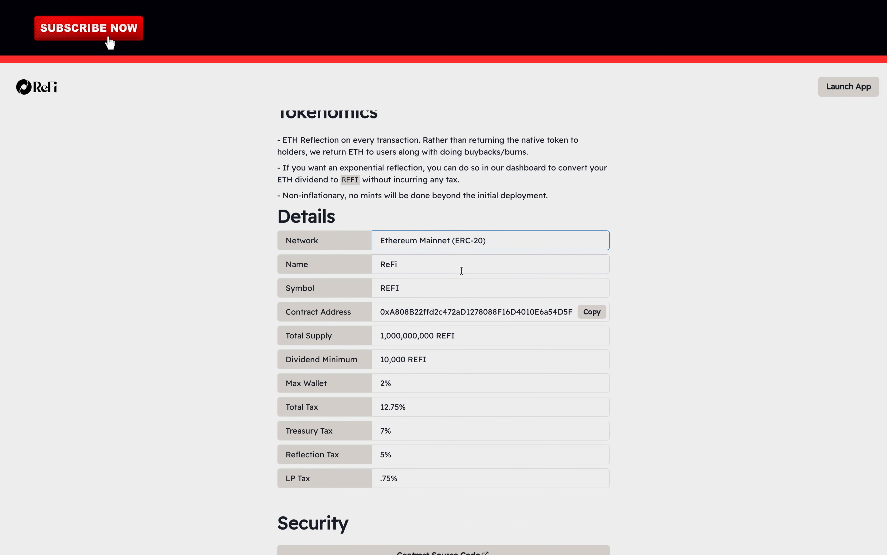
triple_click(471, 311)
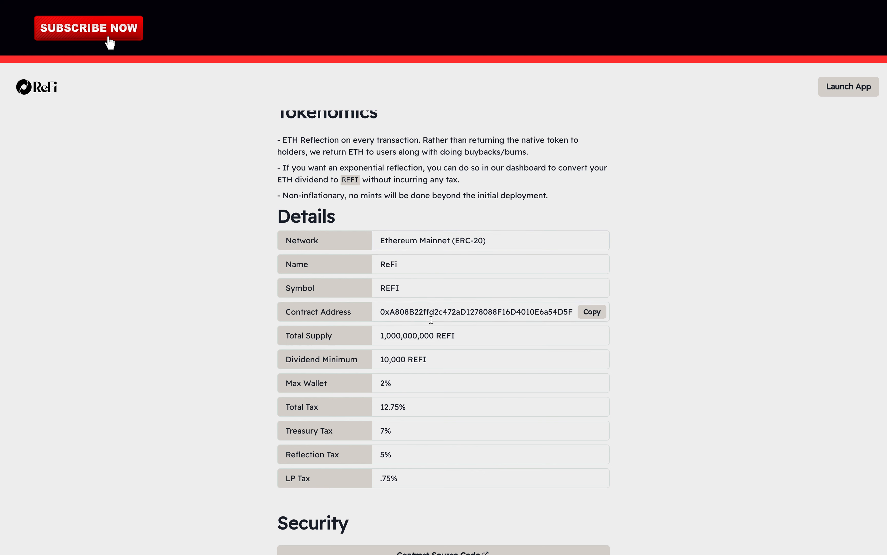
left_click(486, 335)
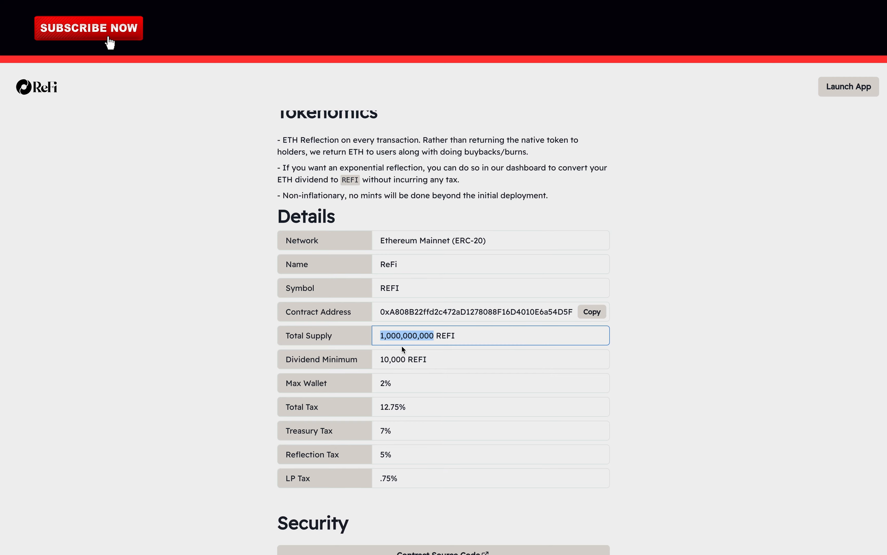
Scroll to the ETH Dividend section and highlight its 5% ETH reflections explanation
scroll("down", 3)
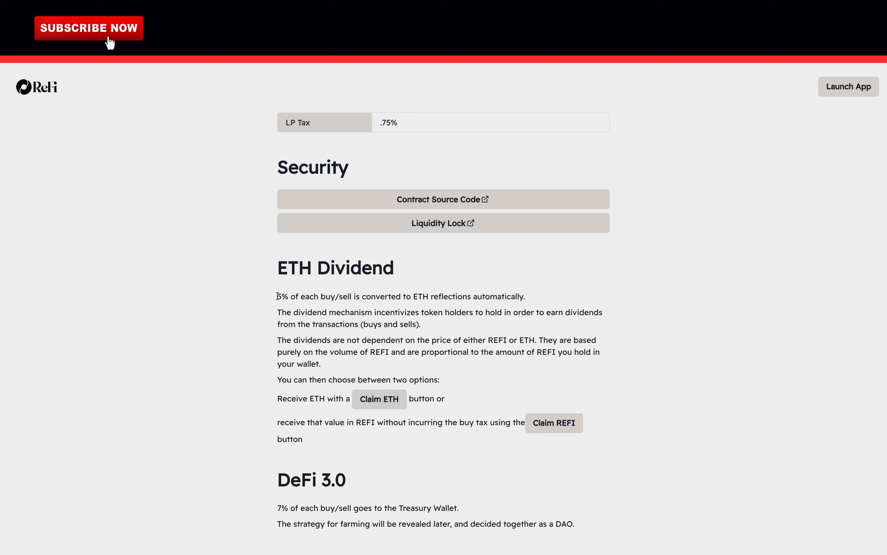
left_click_drag(278, 296, 399, 426)
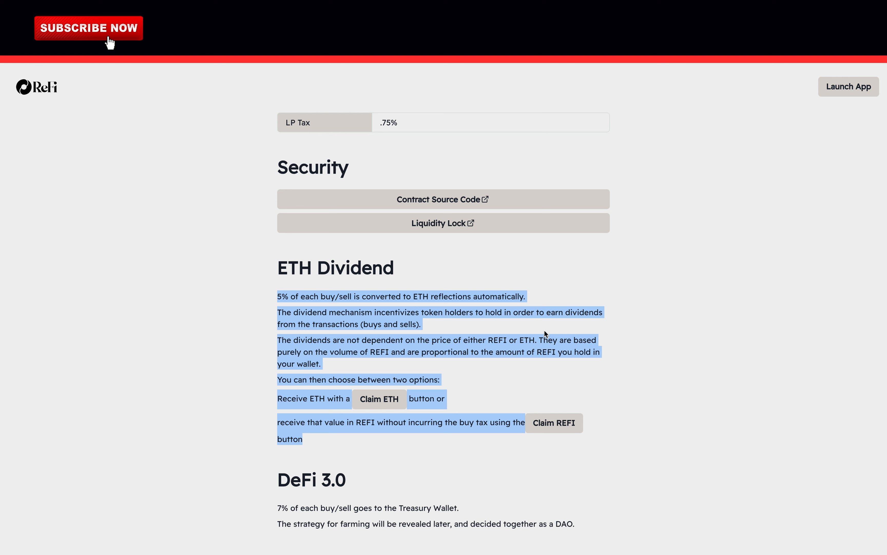
mouse_move(624, 445)
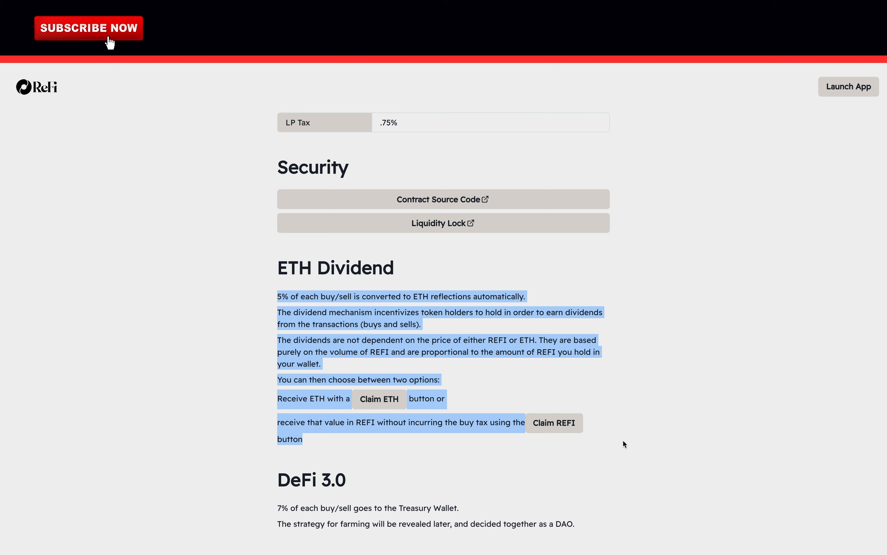
Highlight the 7% Treasury Wallet sentence and the farming-strategy sentence in DeFi 3.0
scroll("down", 3)
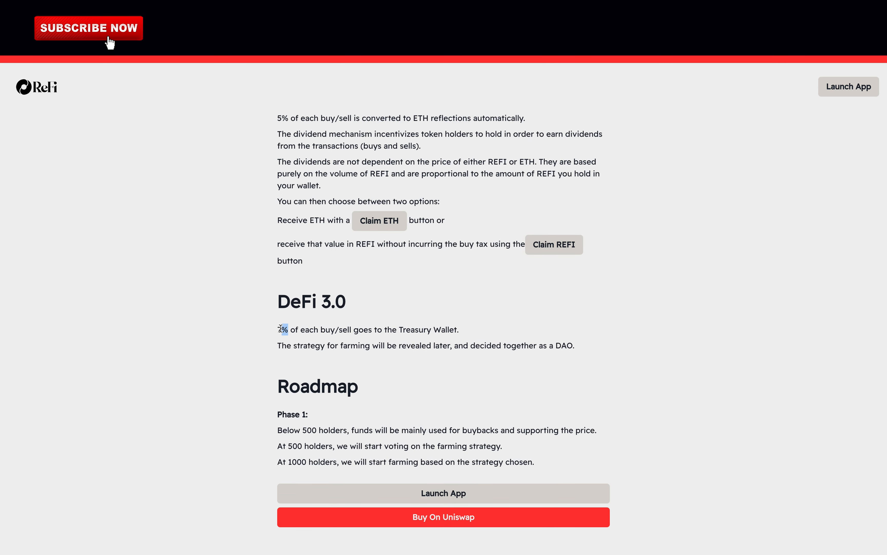
left_click_drag(277, 329, 460, 329)
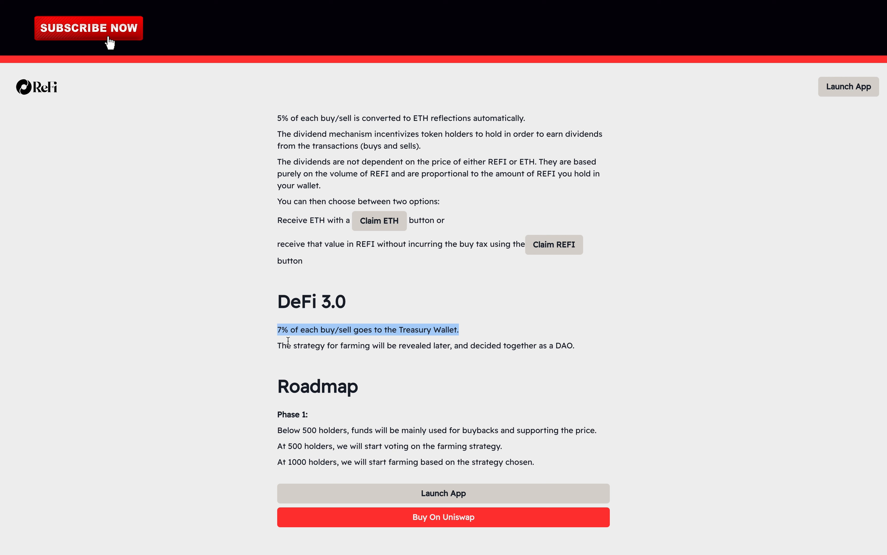
left_click_drag(283, 340, 575, 345)
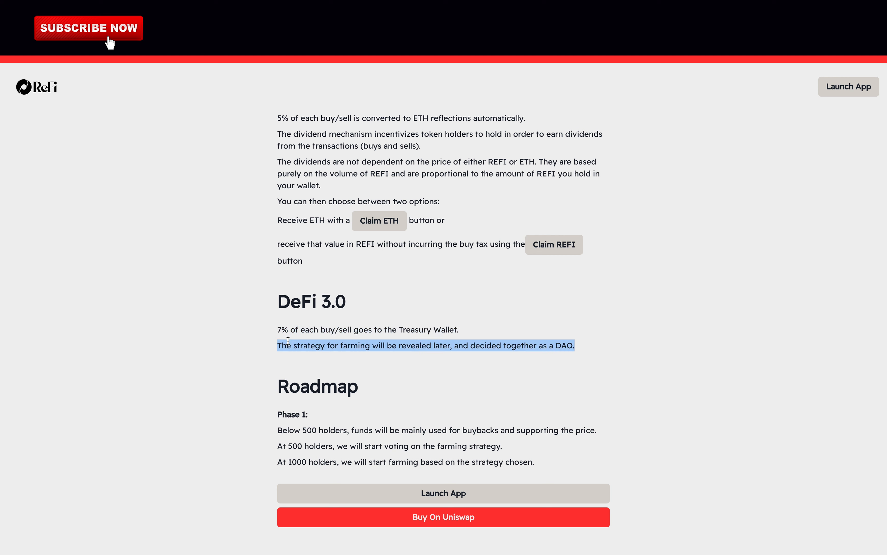
Read the Roadmap Phase 1 text, clearing and re-highlighting it, ending at the $REFI hero
scroll("down", 3)
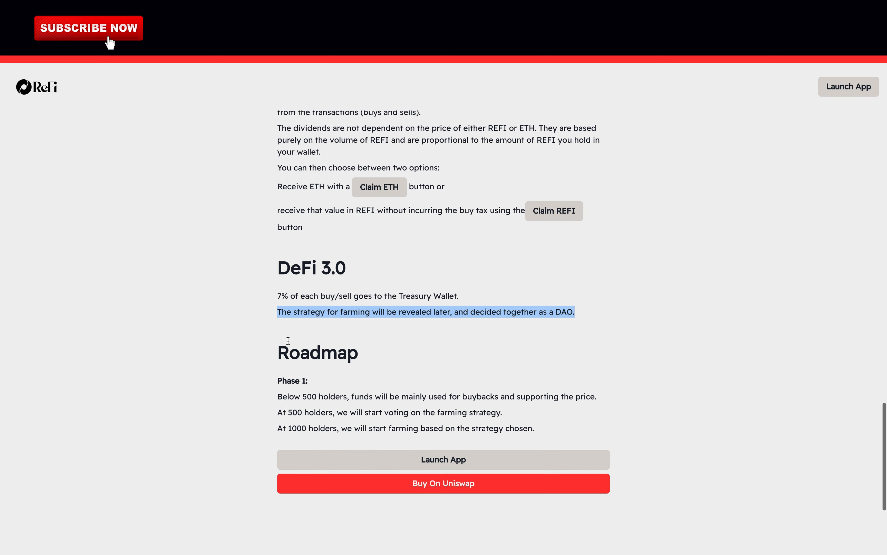
scroll("down", 3)
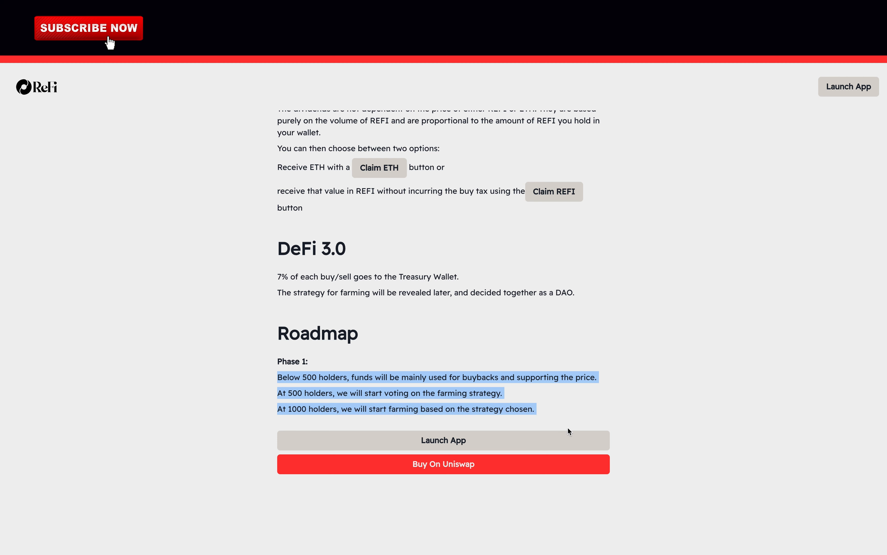
mouse_move(566, 426)
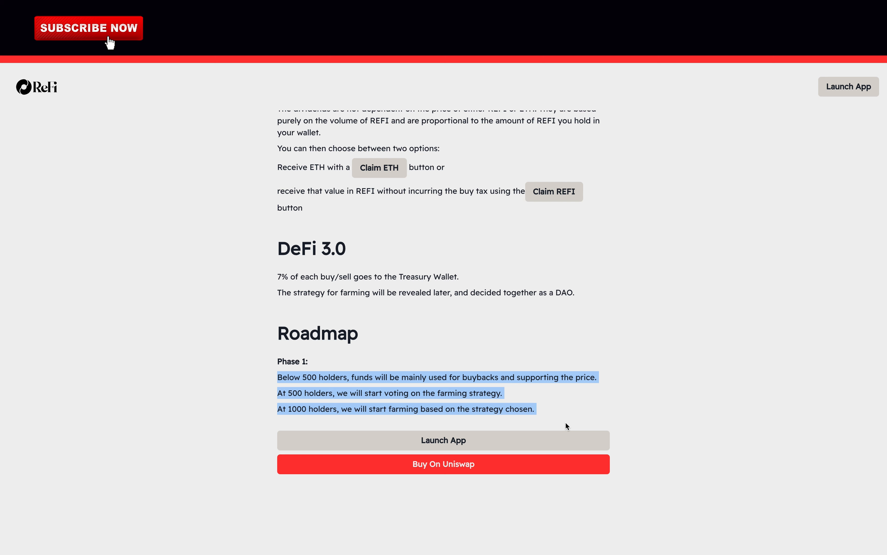
mouse_move(271, 413)
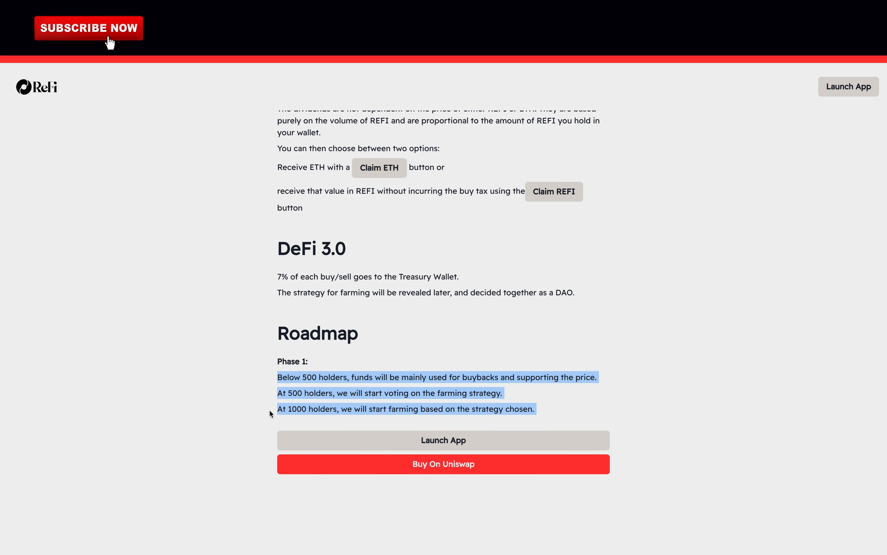
left_click(278, 409)
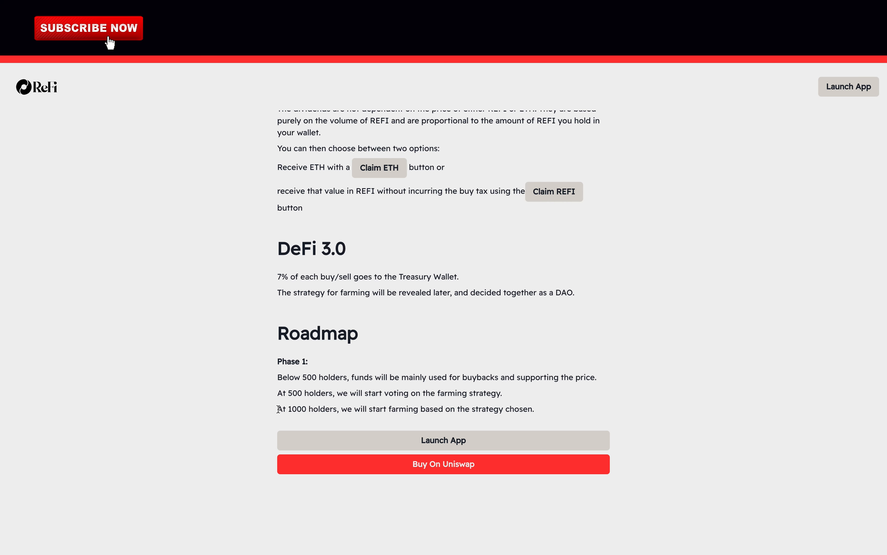
left_click_drag(277, 409, 533, 409)
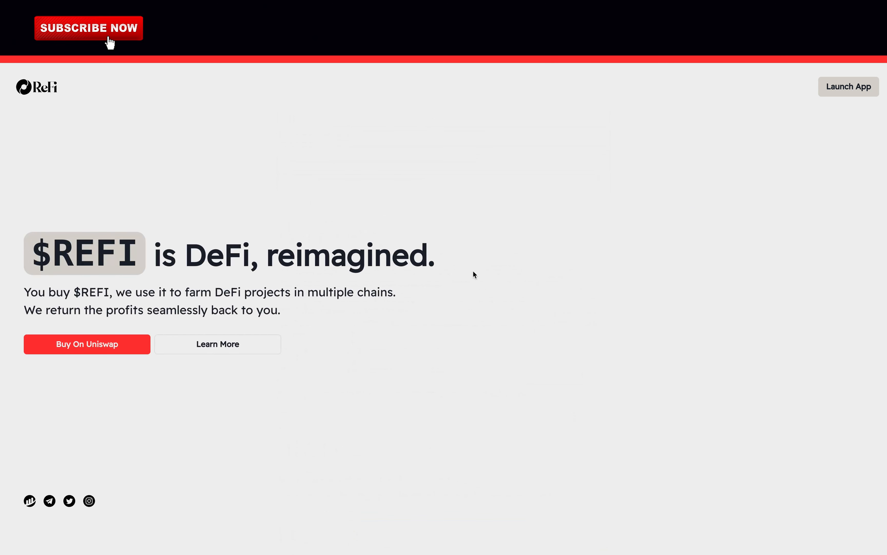
Launch the app, connect a wallet, and check My Rewards showing 0.0 REFI pending dividends
left_click(849, 87)
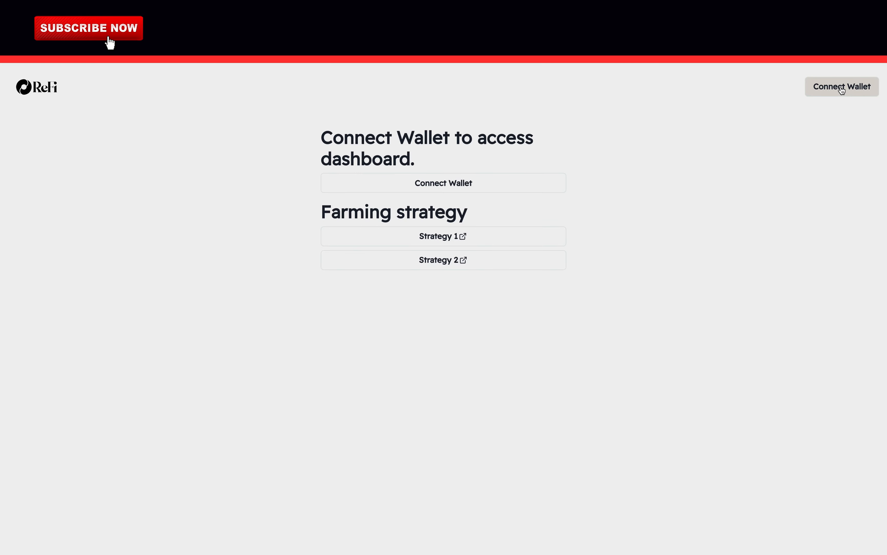
left_click(842, 86)
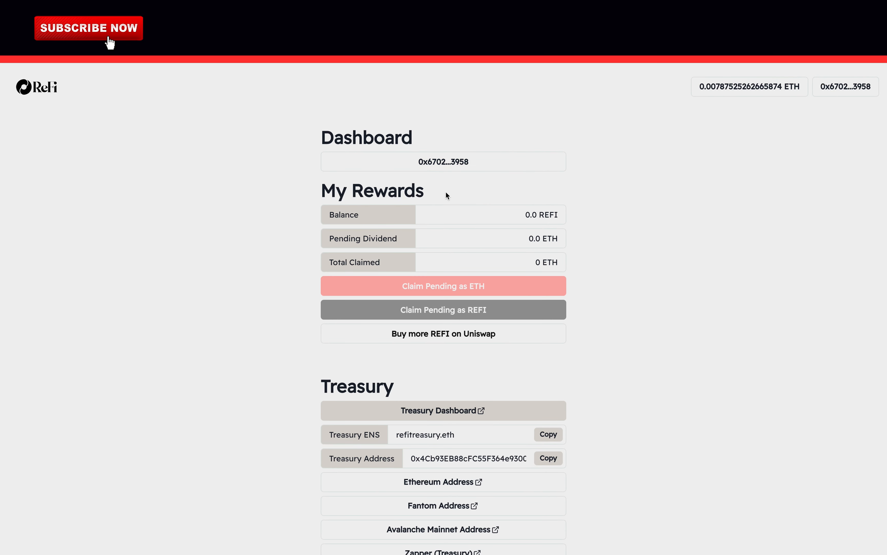
double_click(542, 238)
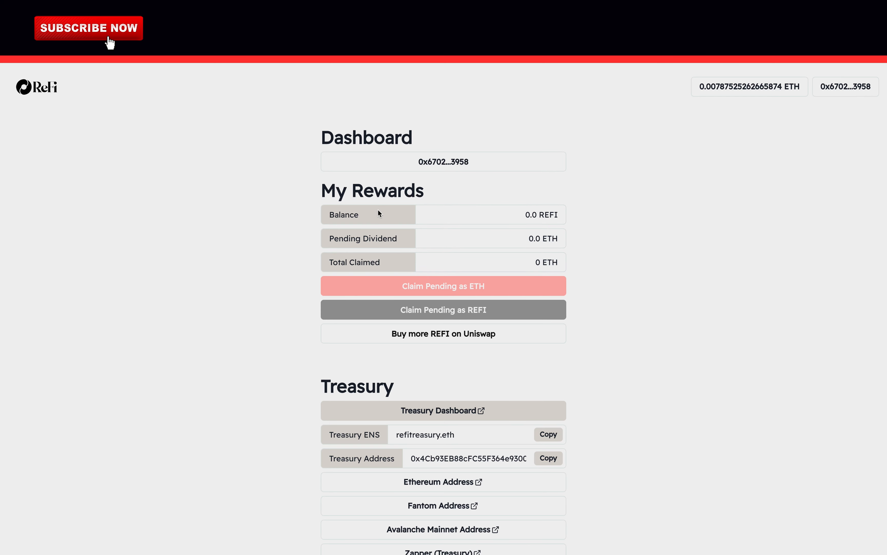
left_click(490, 238)
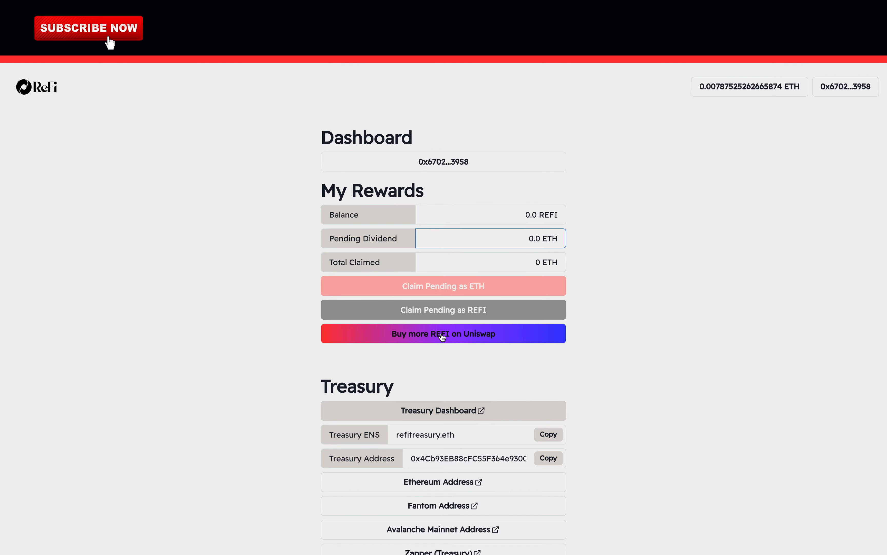
Scroll to Farming Strategies and open the Strategy 1 article
scroll("down", 3)
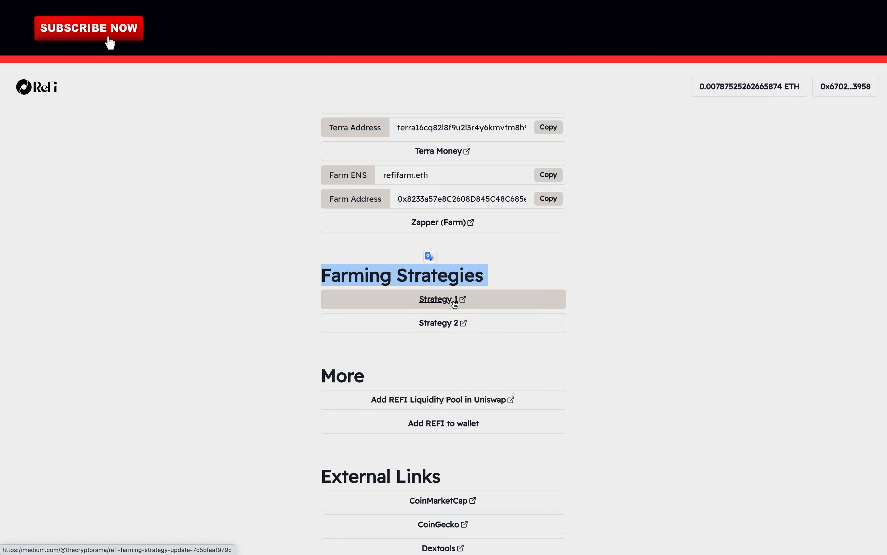
left_click(439, 299)
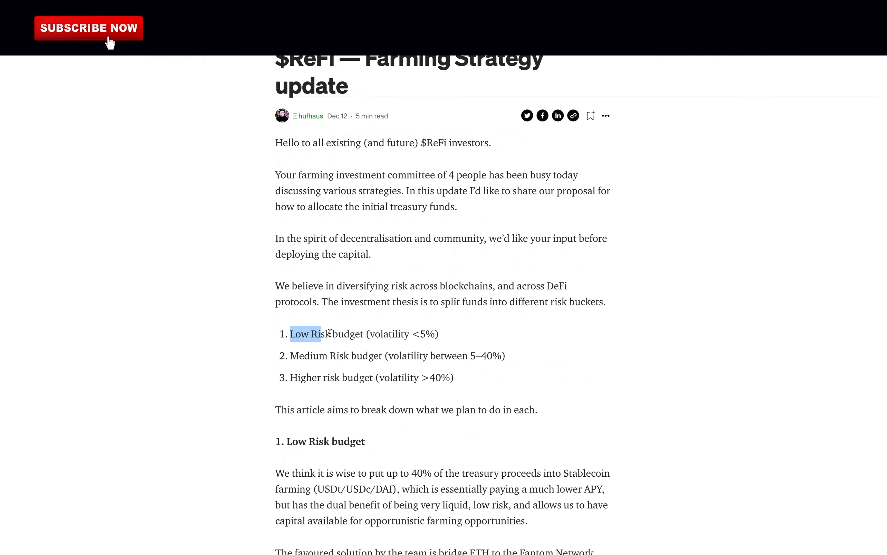
left_click_drag(322, 334, 446, 333)
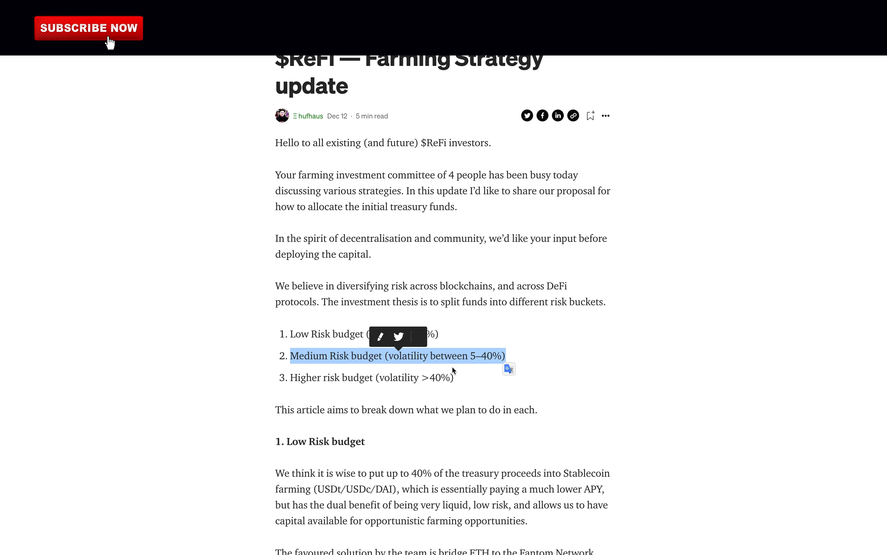
mouse_move(323, 392)
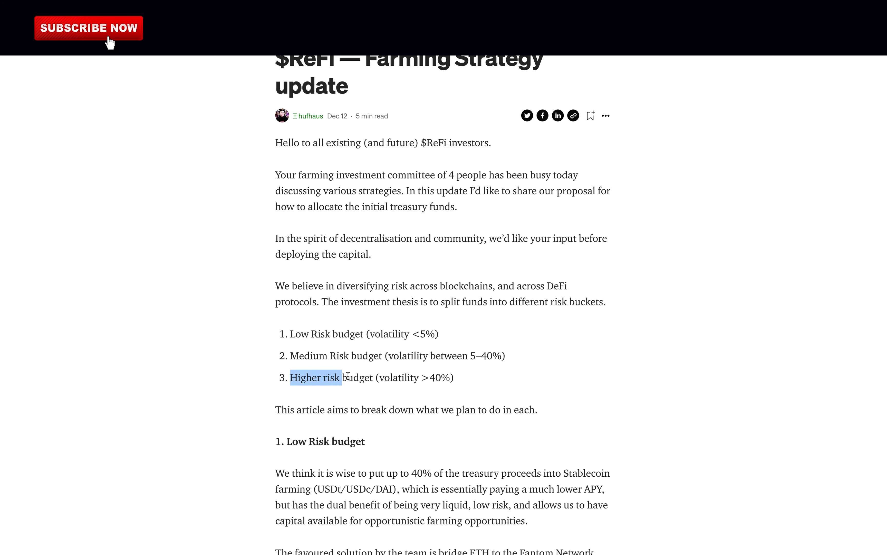
left_click_drag(339, 378, 454, 377)
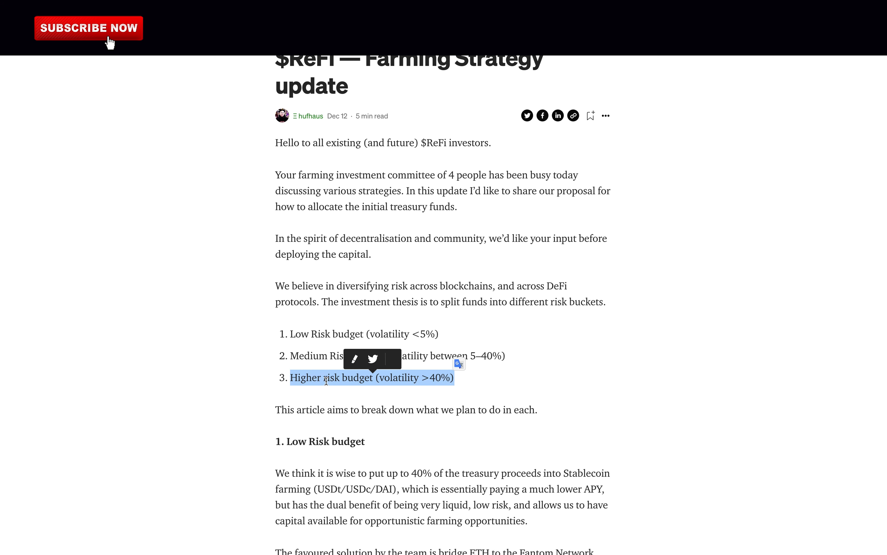
scroll("down", 3)
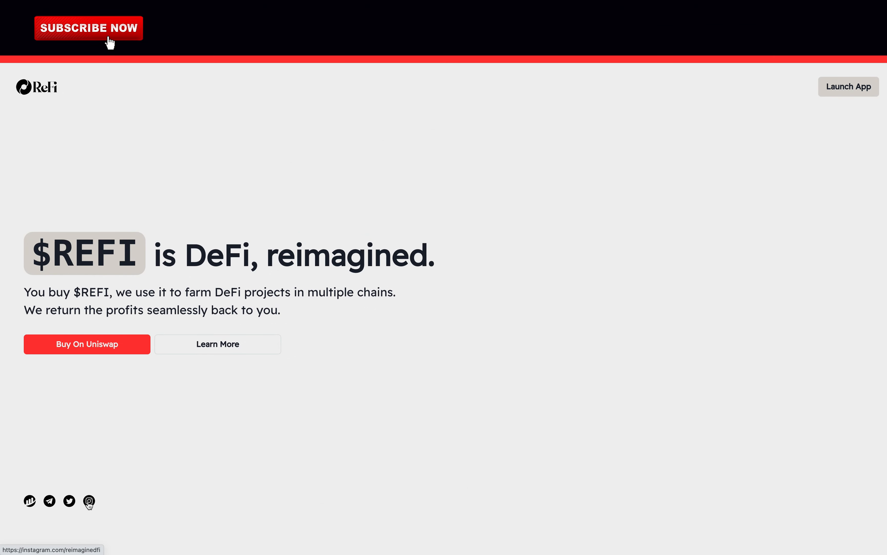
left_click(88, 501)
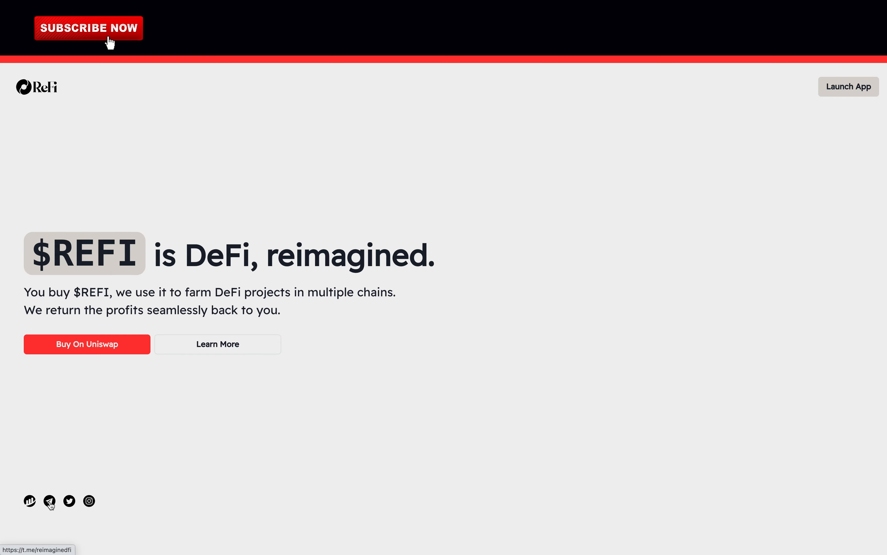
left_click(69, 501)
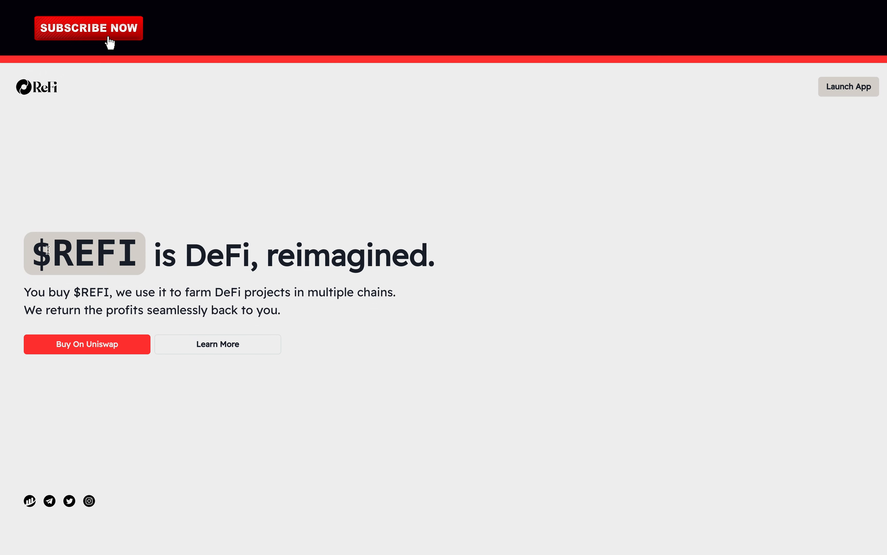
left_click_drag(34, 252, 99, 252)
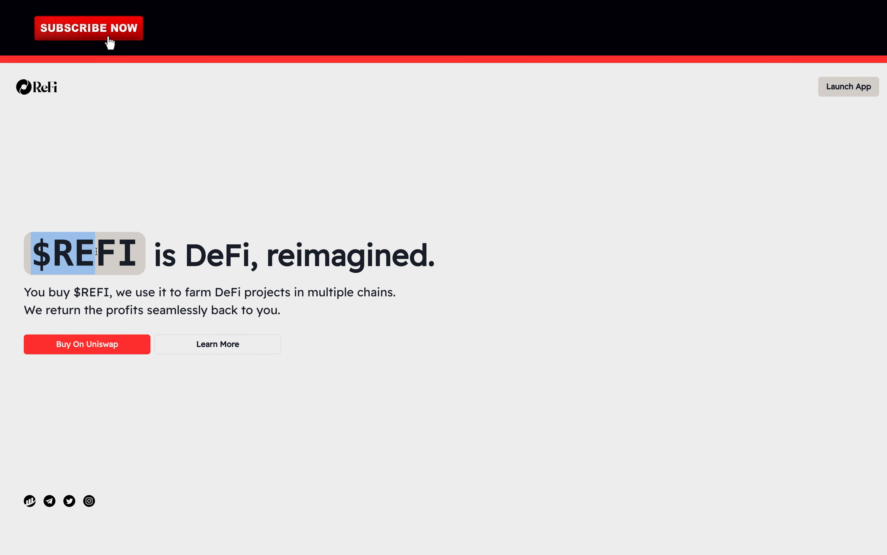
left_click_drag(97, 252, 399, 255)
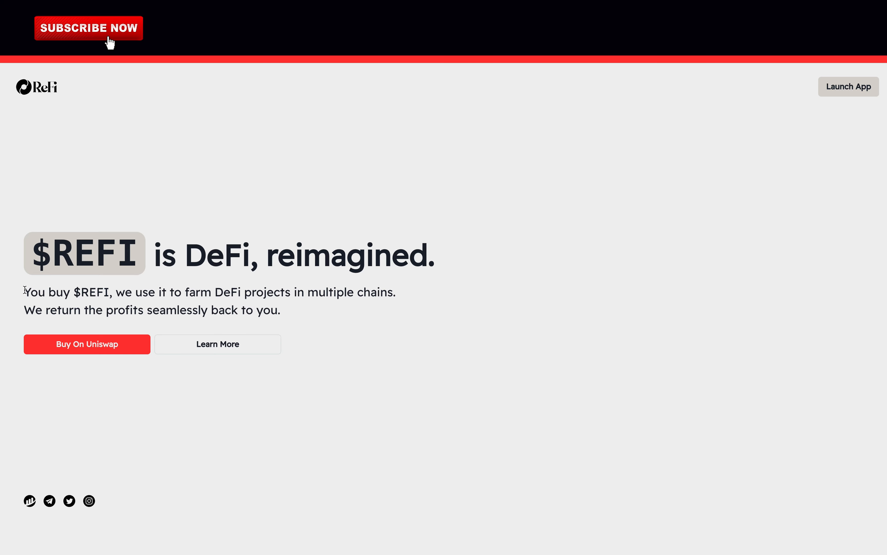
left_click_drag(24, 292, 279, 310)
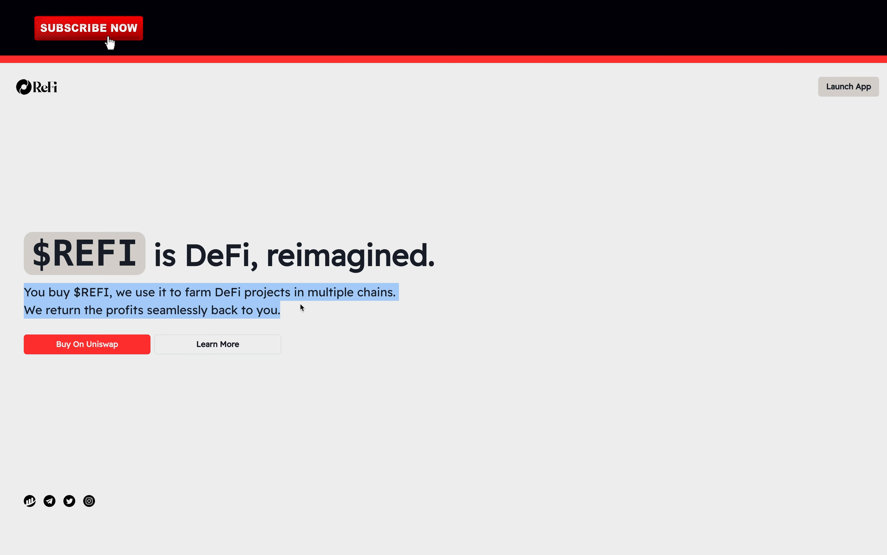